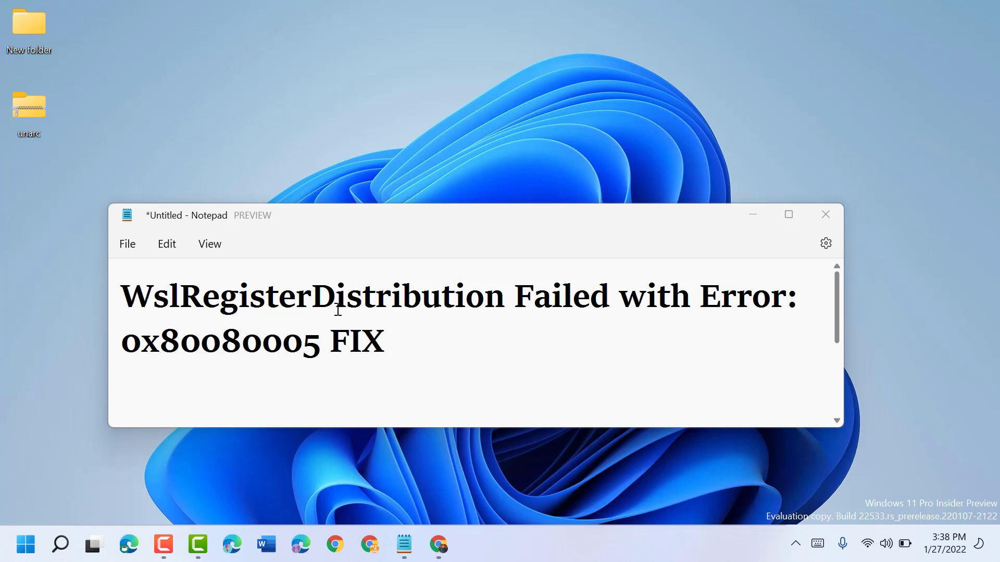
mouse_move(537, 305)
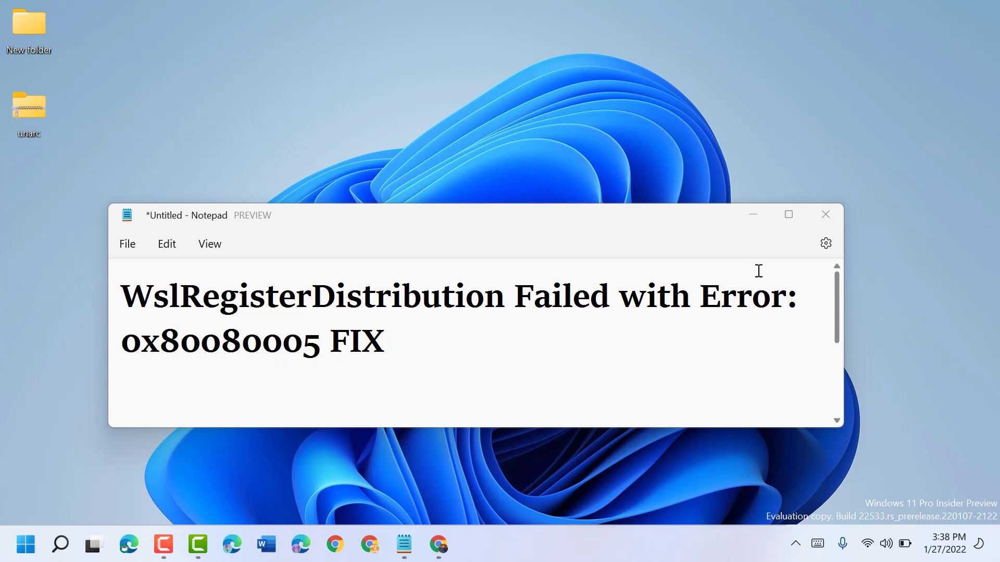
mouse_move(751, 215)
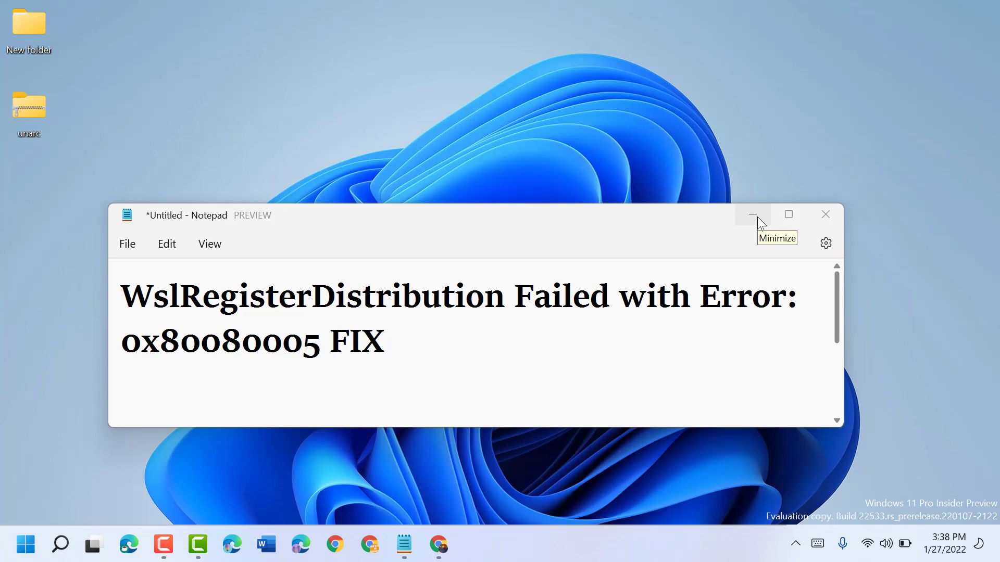
Minimize the Notepad note and search for regedit to launch Registry Editor.
click(752, 215)
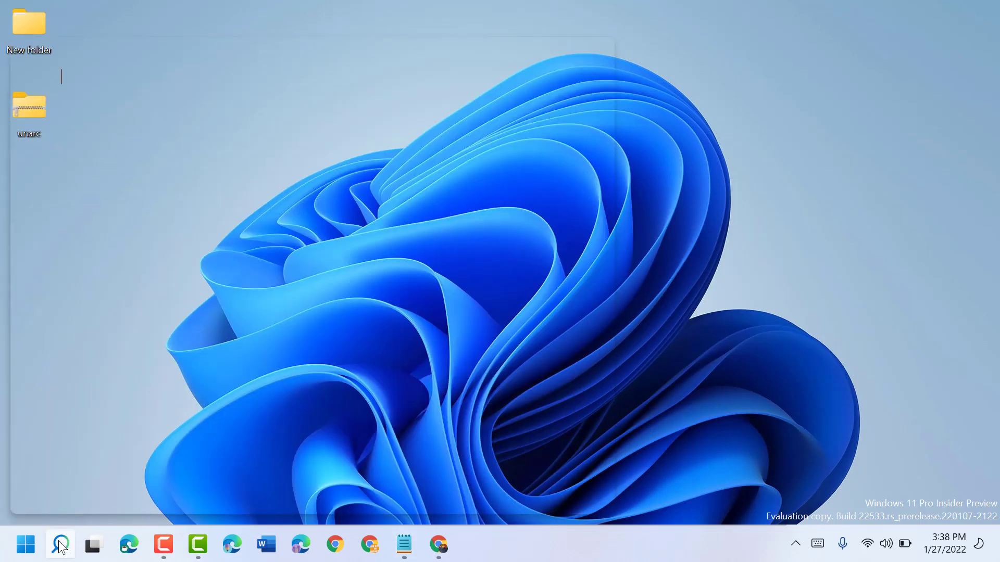
click(60, 544)
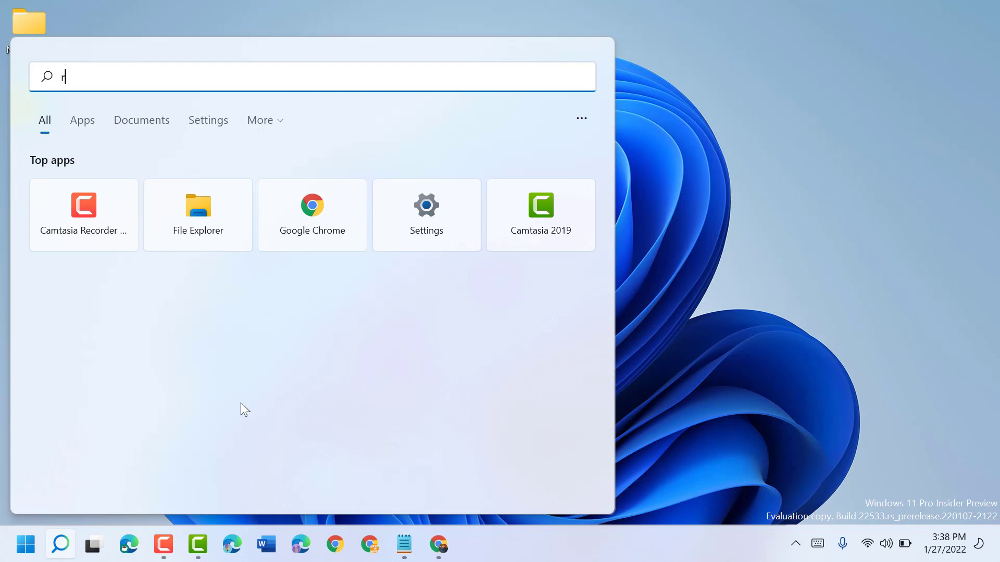
text(eged)
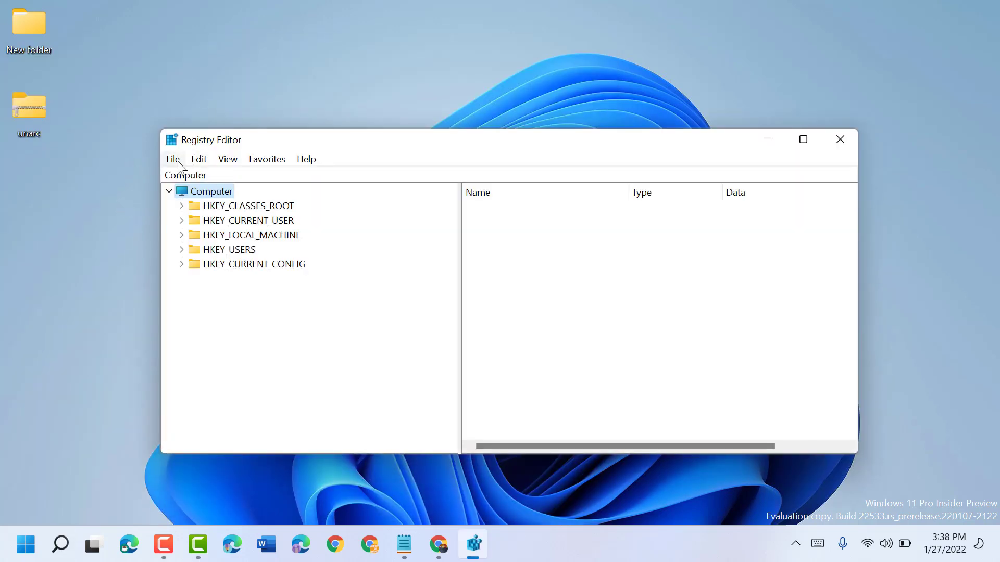
click(172, 159)
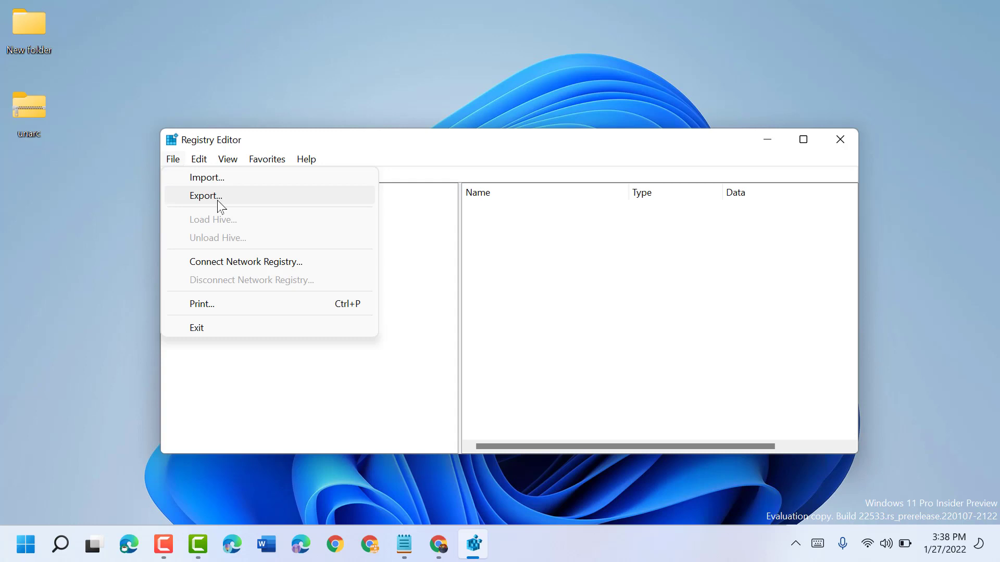
click(205, 196)
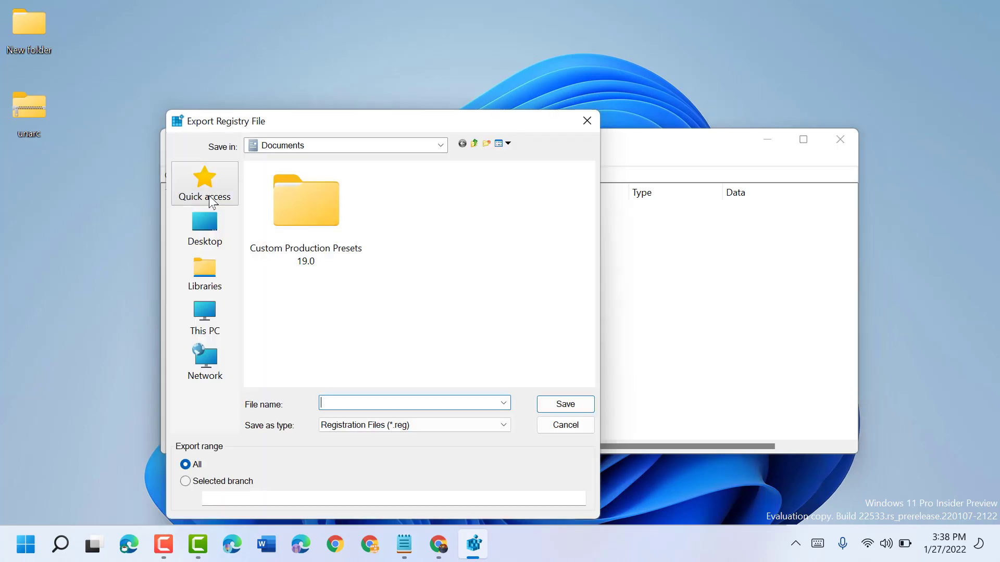
mouse_move(240, 324)
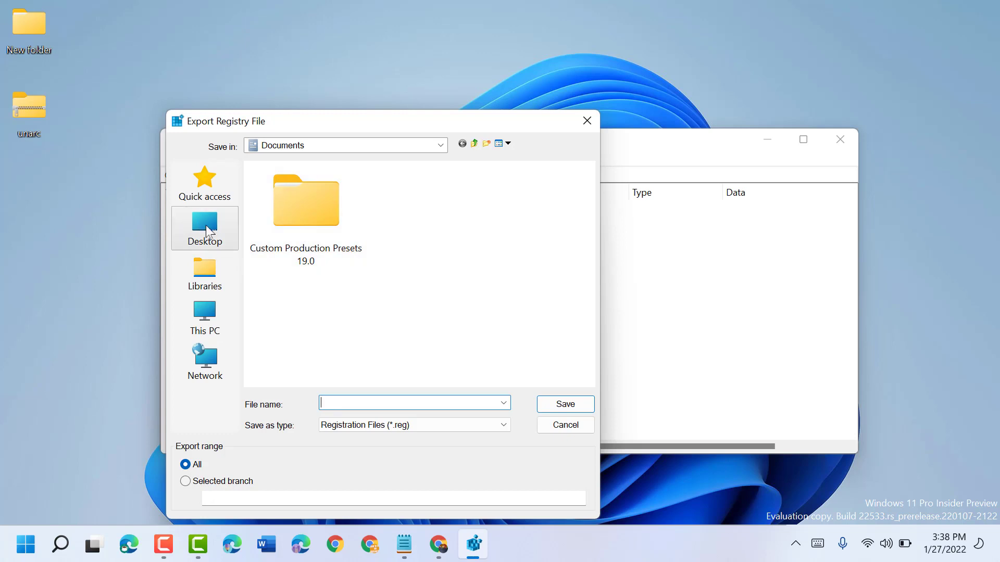
click(564, 425)
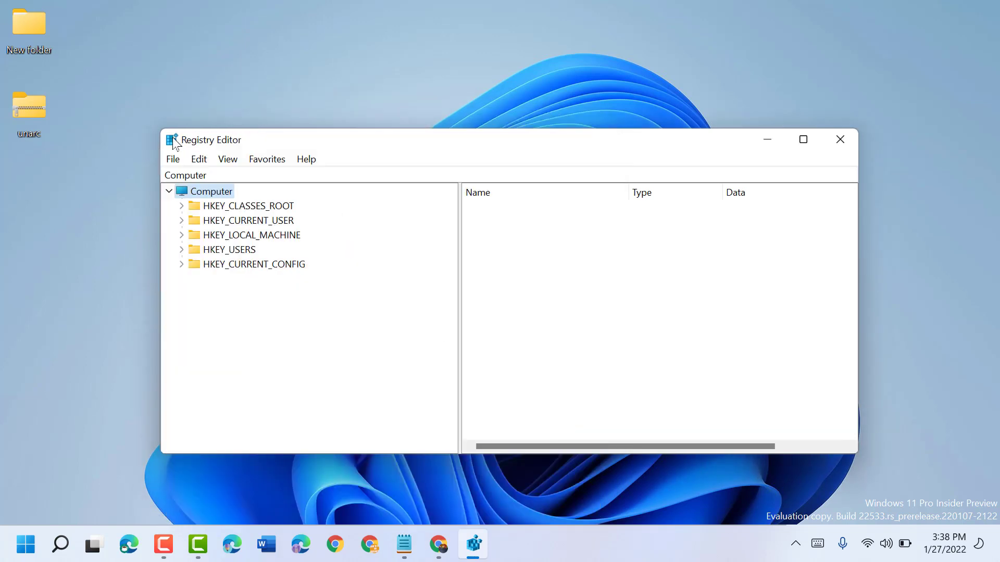
click(173, 158)
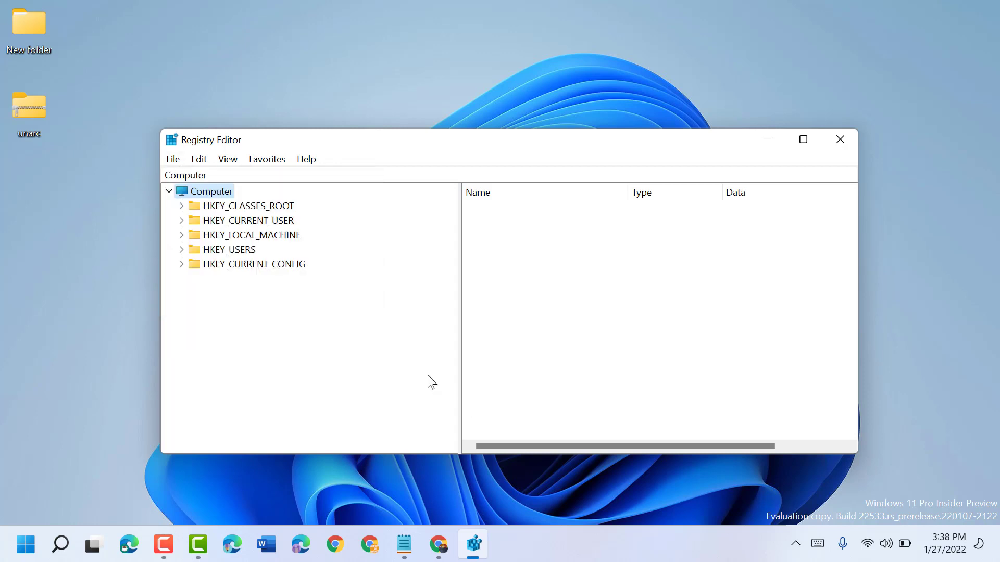
mouse_move(198, 249)
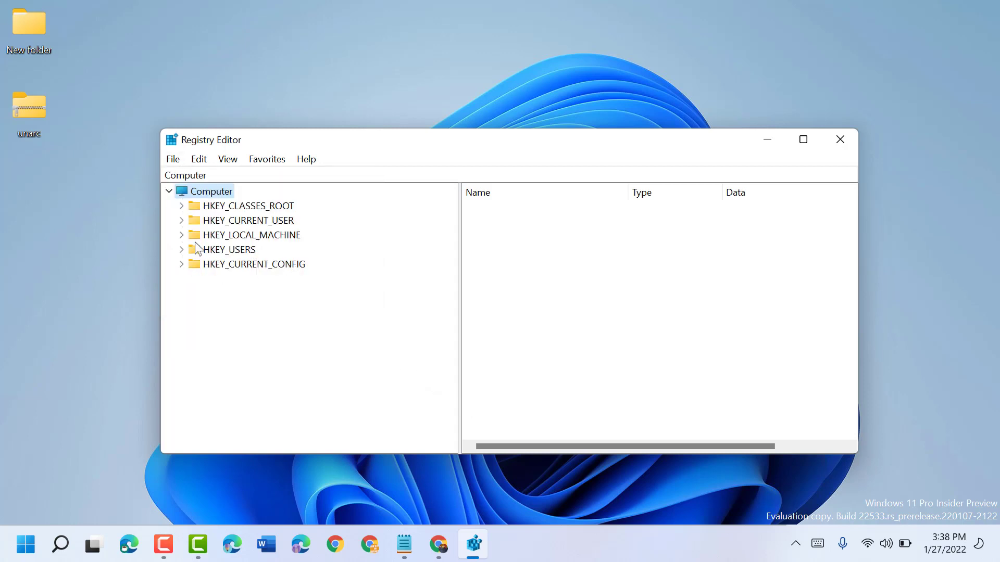
Navigate HKEY_LOCAL_MACHINE\SYSTEM\CurrentControlSet\Services and select the LxssManager key.
click(181, 234)
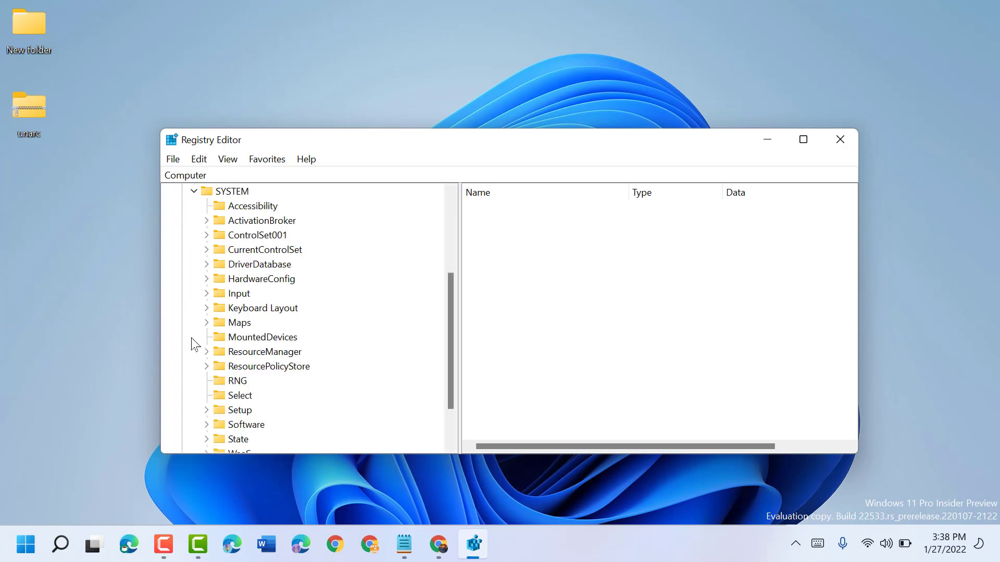
mouse_move(325, 319)
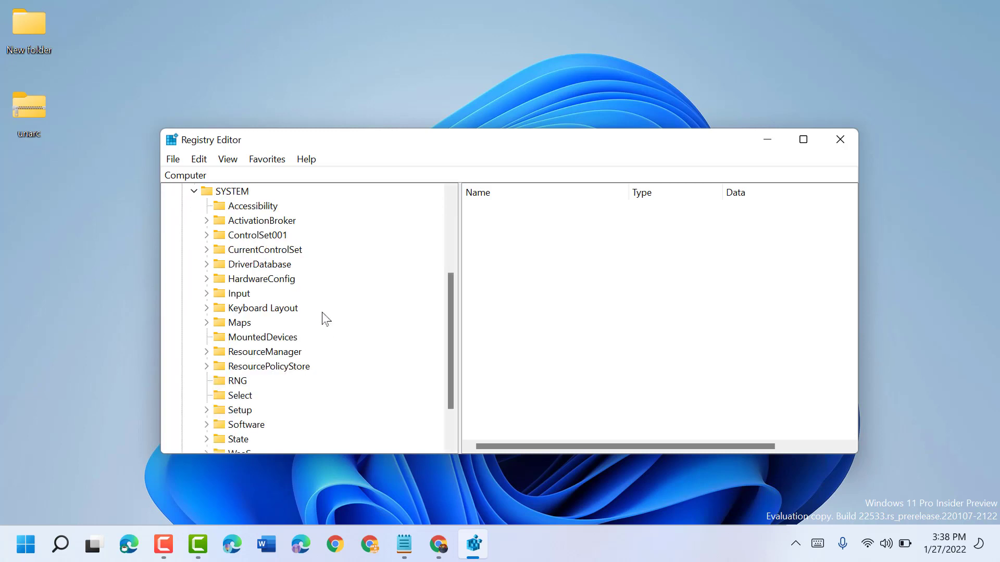
mouse_move(246, 249)
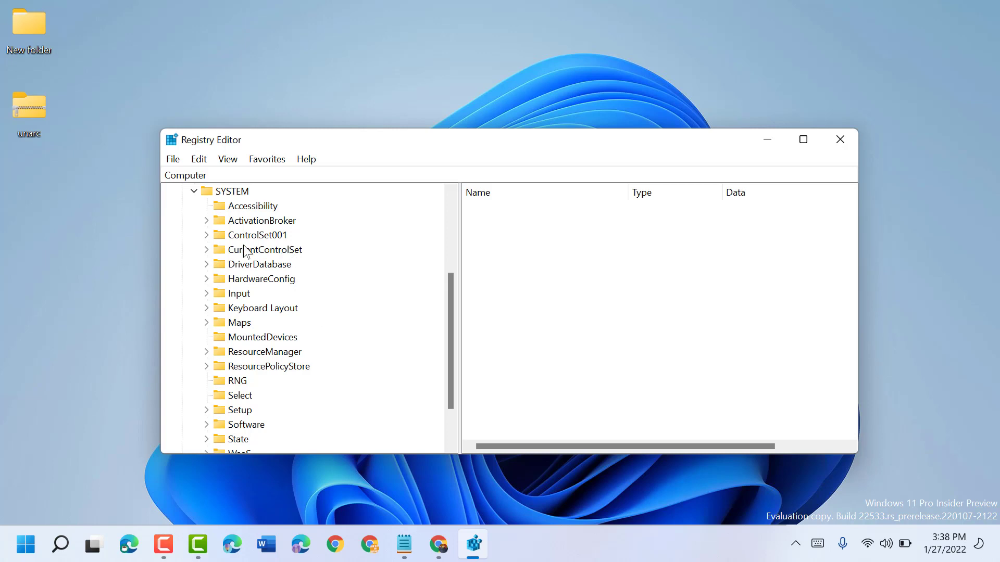
click(207, 249)
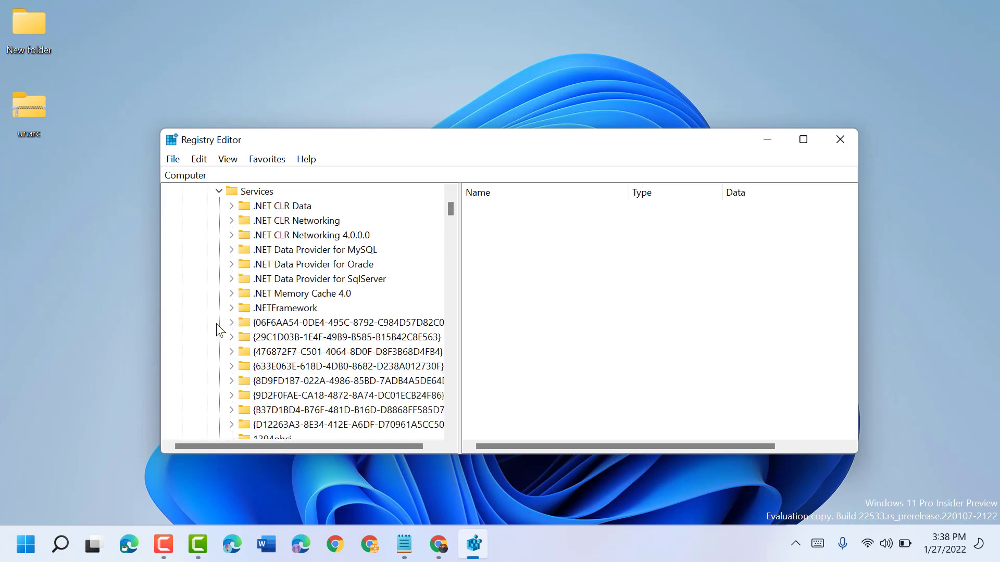
scroll(down, 3)
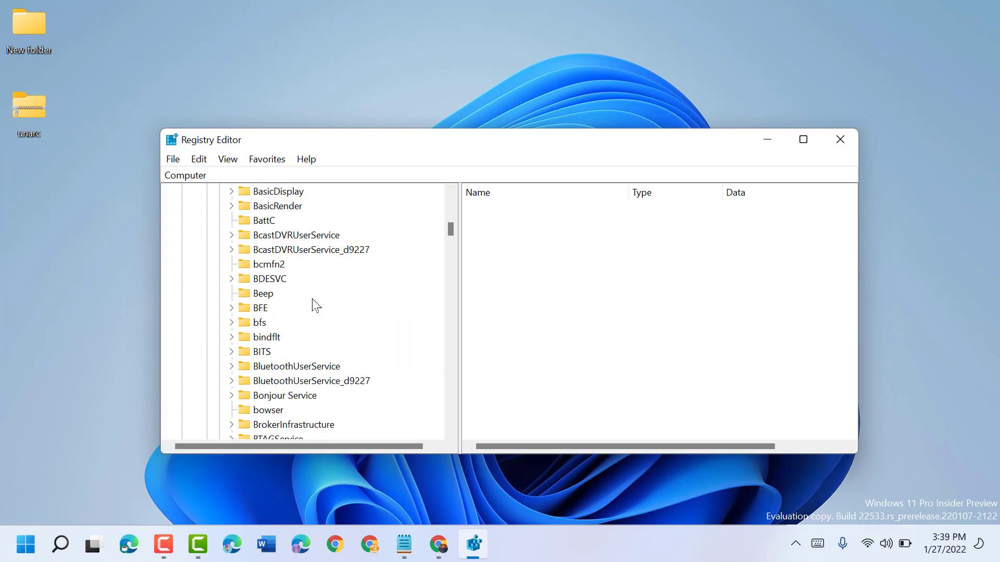
scroll(down, 3)
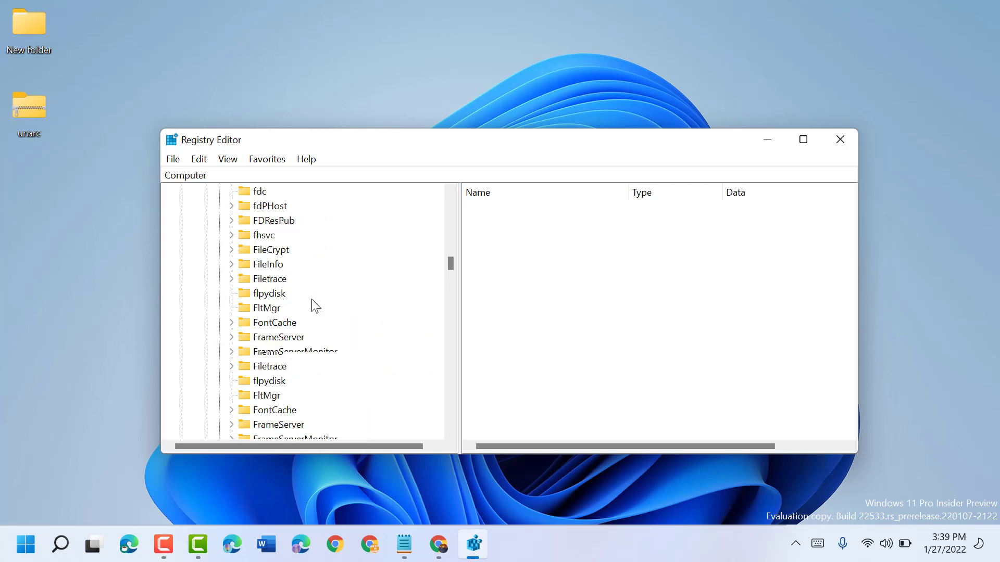
scroll(down, 3)
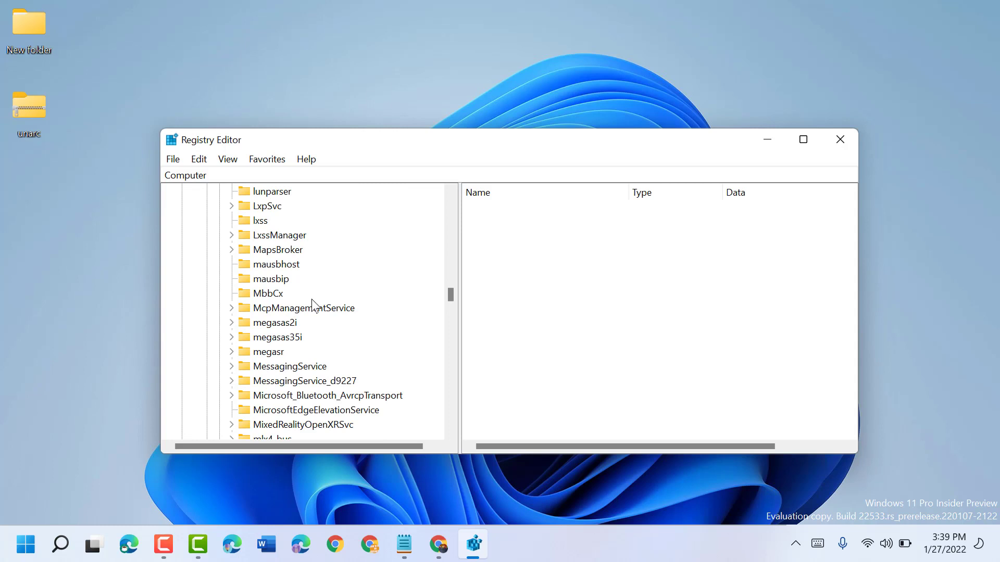
mouse_move(248, 248)
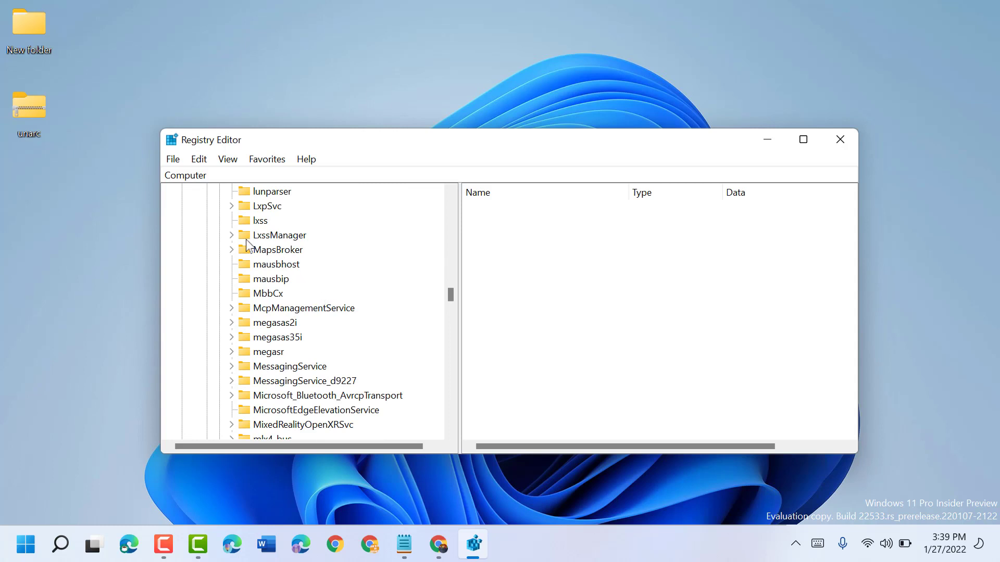
mouse_move(287, 248)
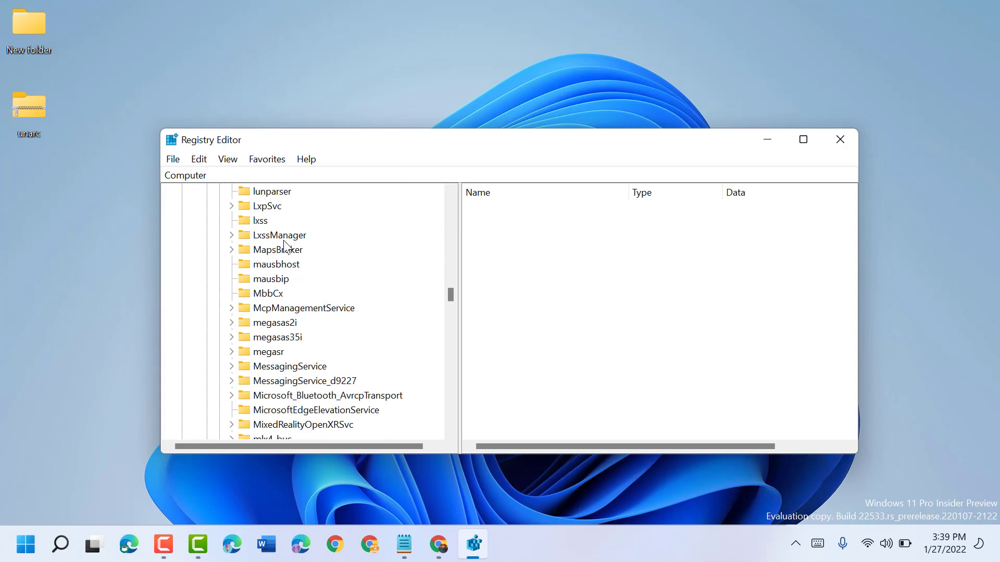
mouse_move(279, 241)
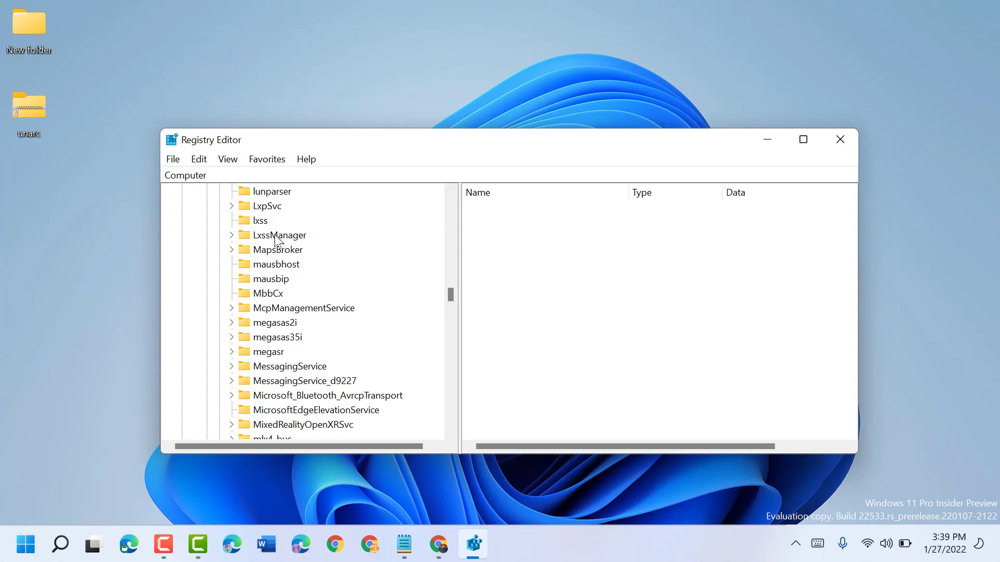
click(279, 235)
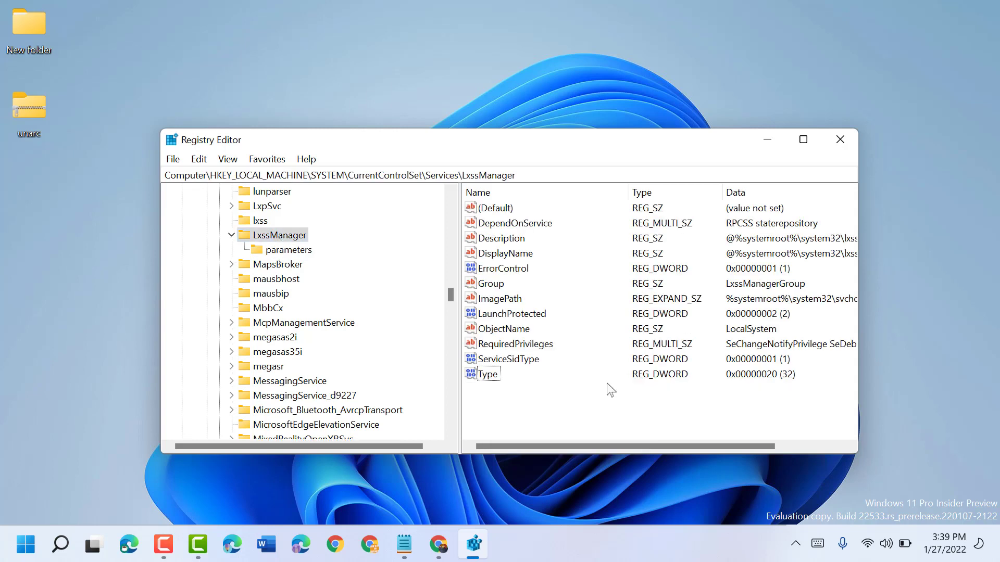
Create a new DWORD (32-bit) value under LxssManager and name it Start.
right_click(610, 389)
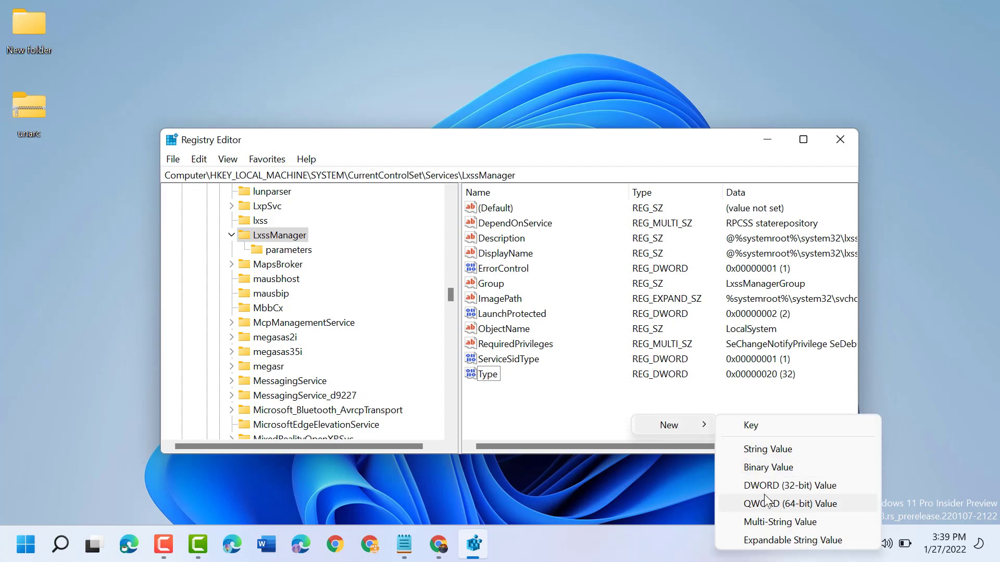
mouse_move(768, 490)
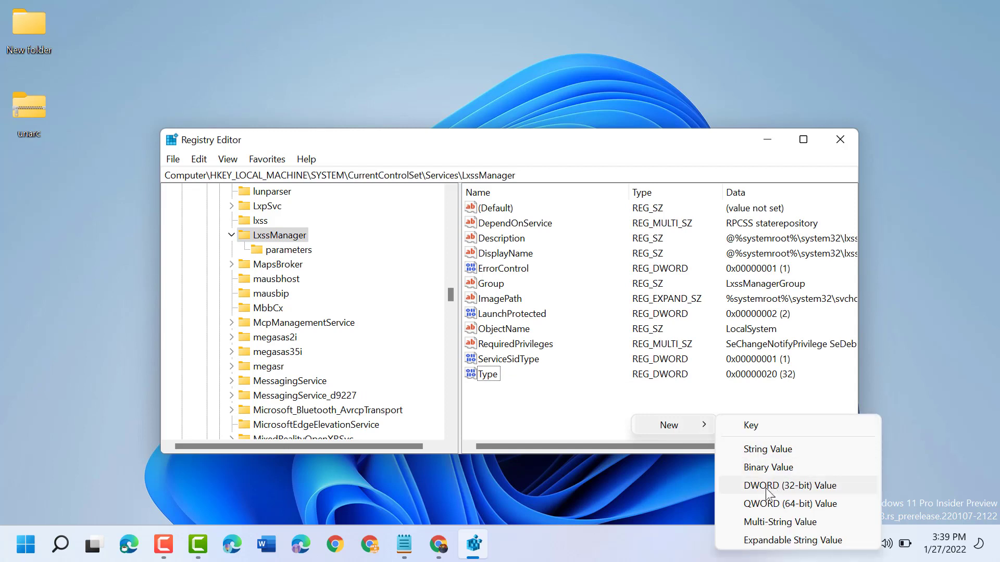
click(788, 485)
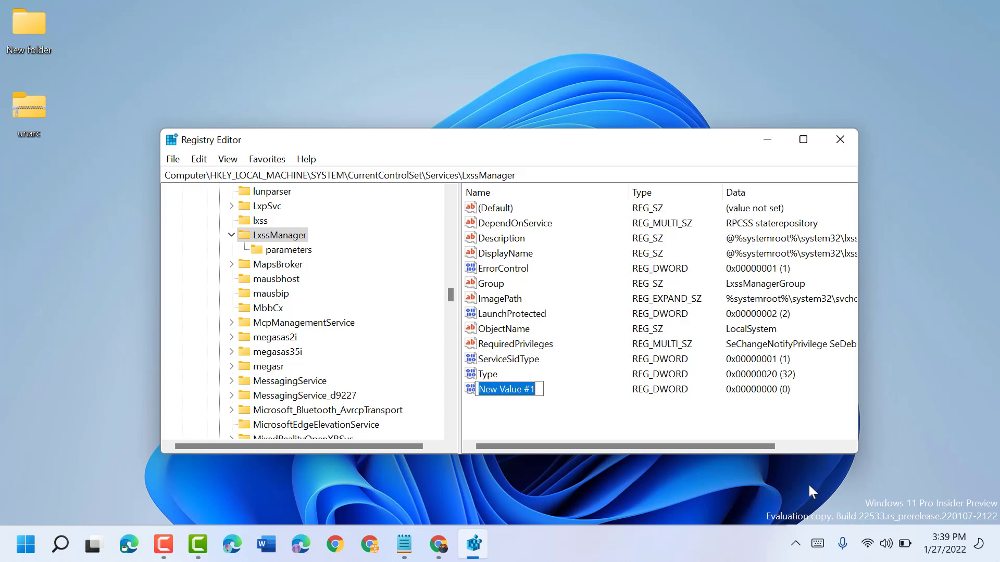
text(S)
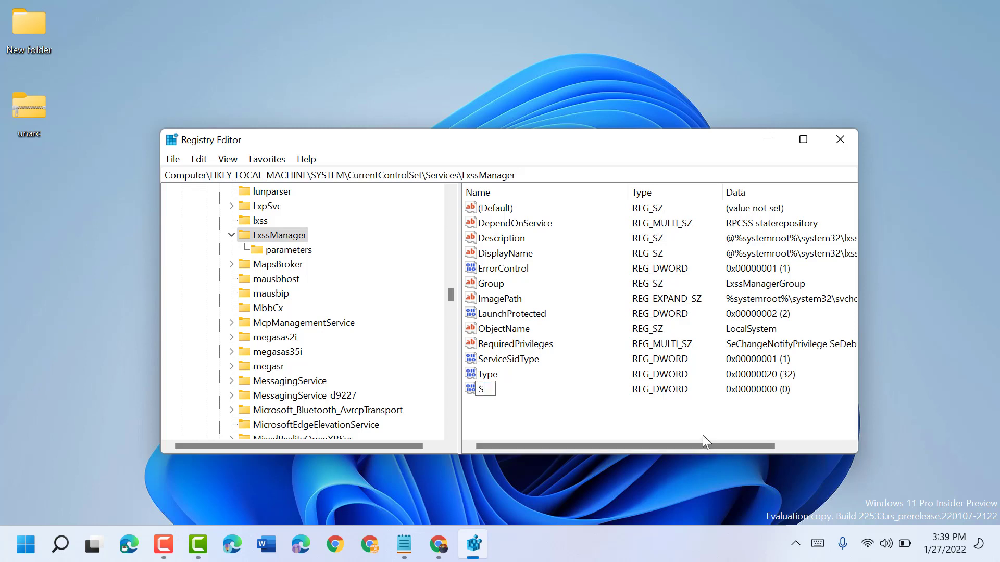
text(tart)
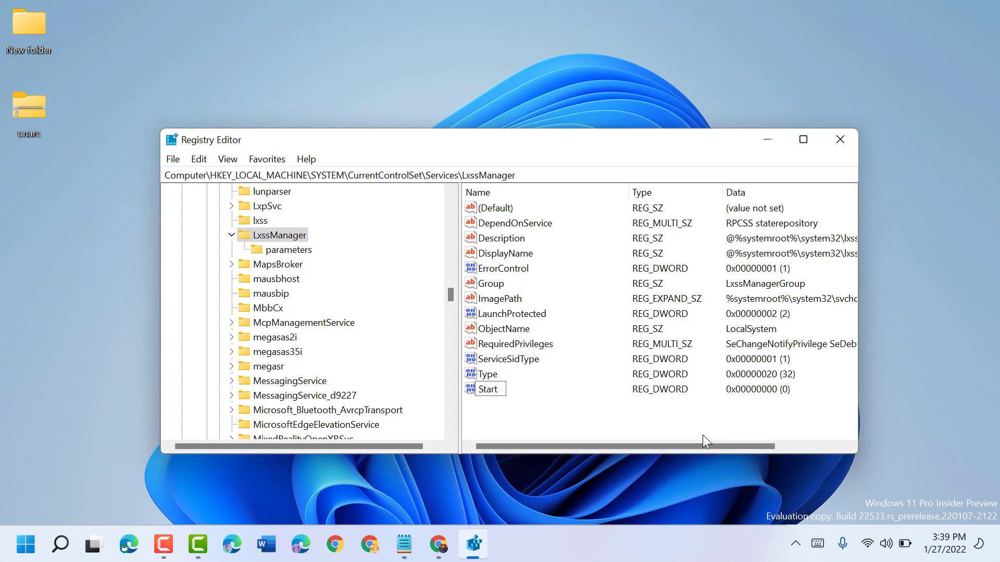
click(487, 388)
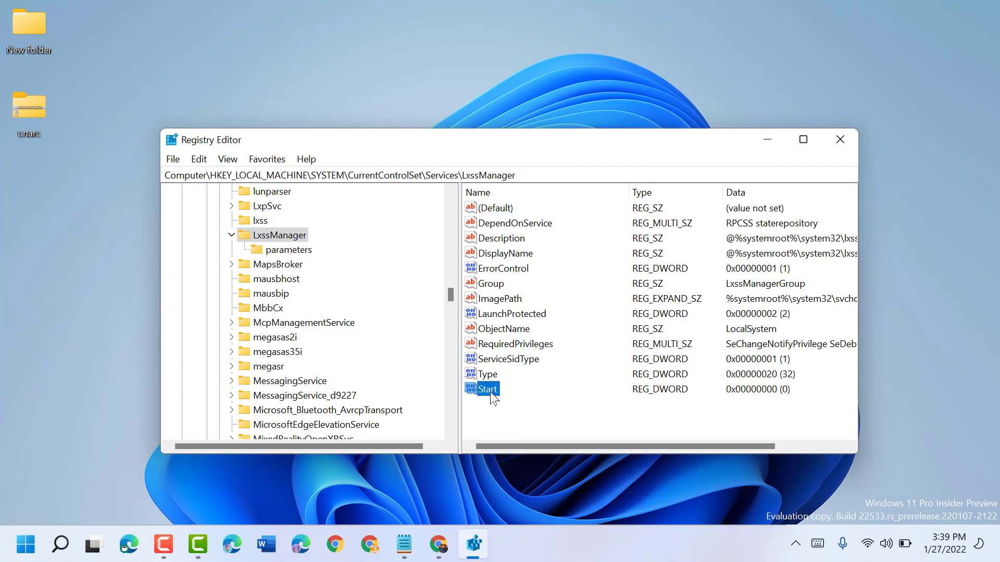
Edit the Start value so its data is 2, then fold the SYSTEM branch.
double_click(488, 388)
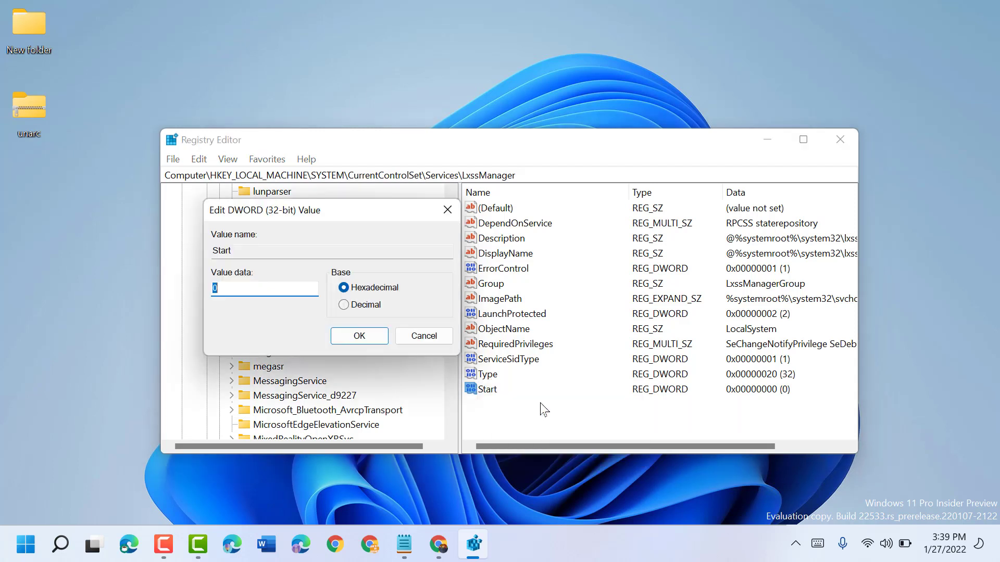
text(2)
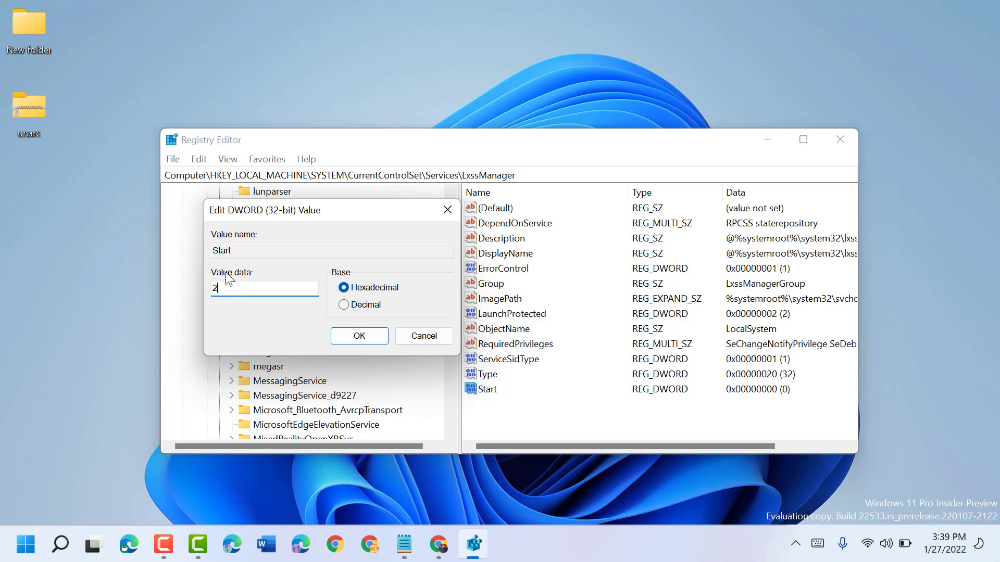
click(359, 335)
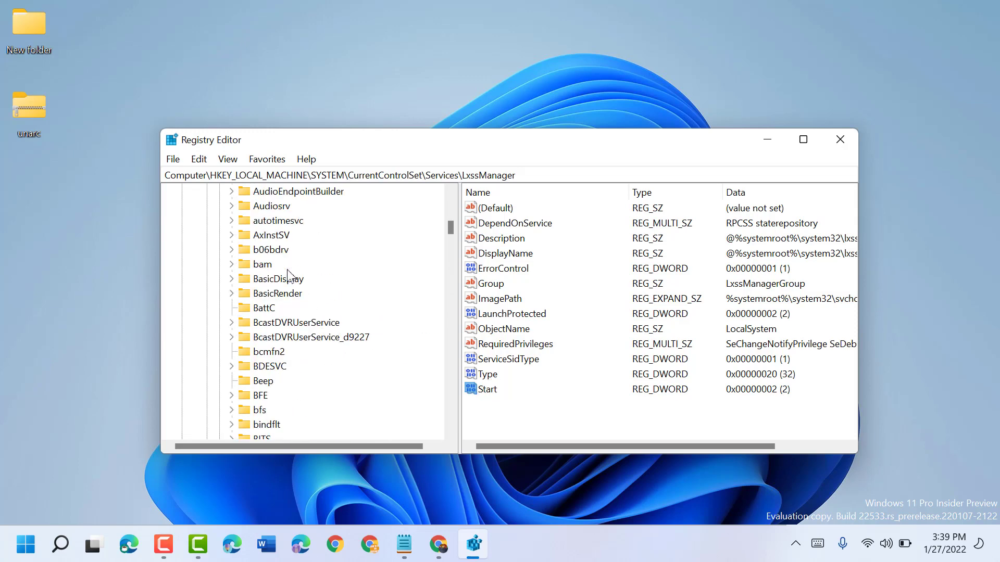
click(258, 279)
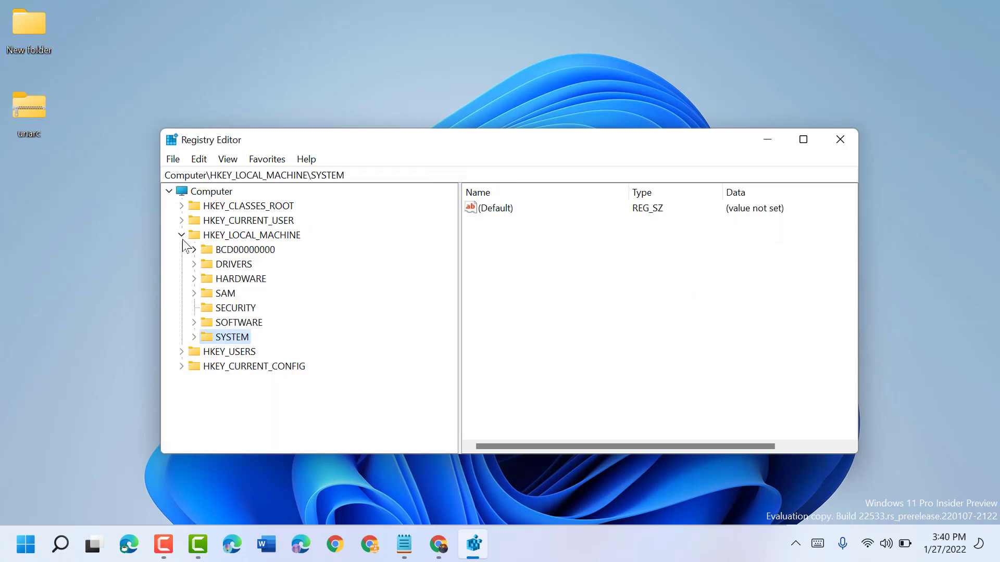
Collapse HKEY_LOCAL_MACHINE and the Computer root so the tree is fully folded.
click(168, 191)
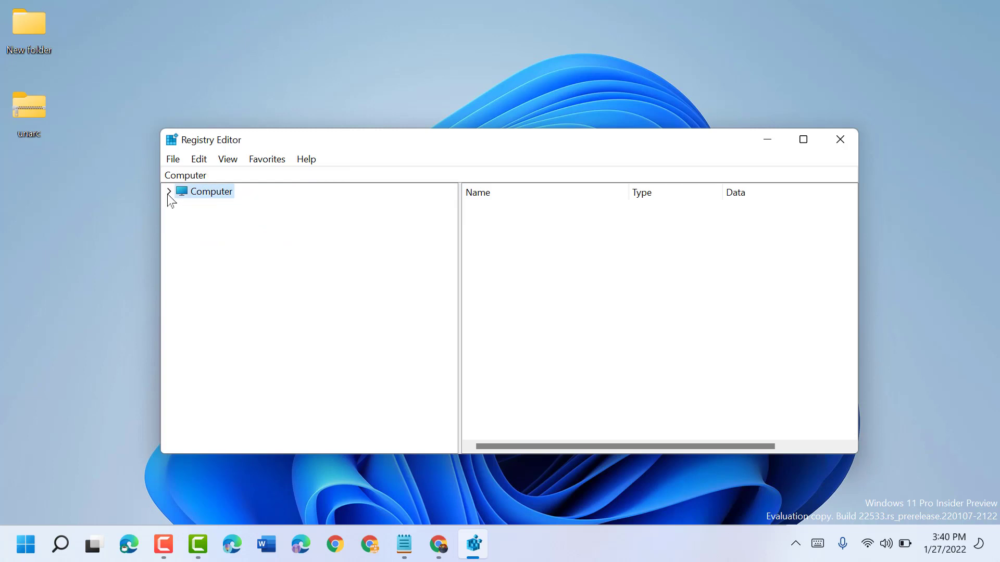
click(839, 139)
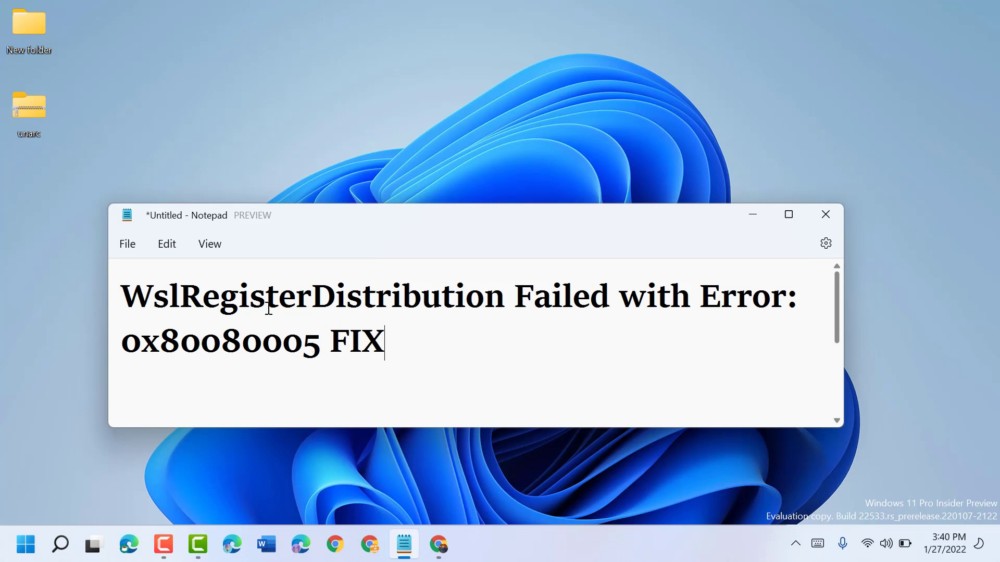
mouse_move(644, 311)
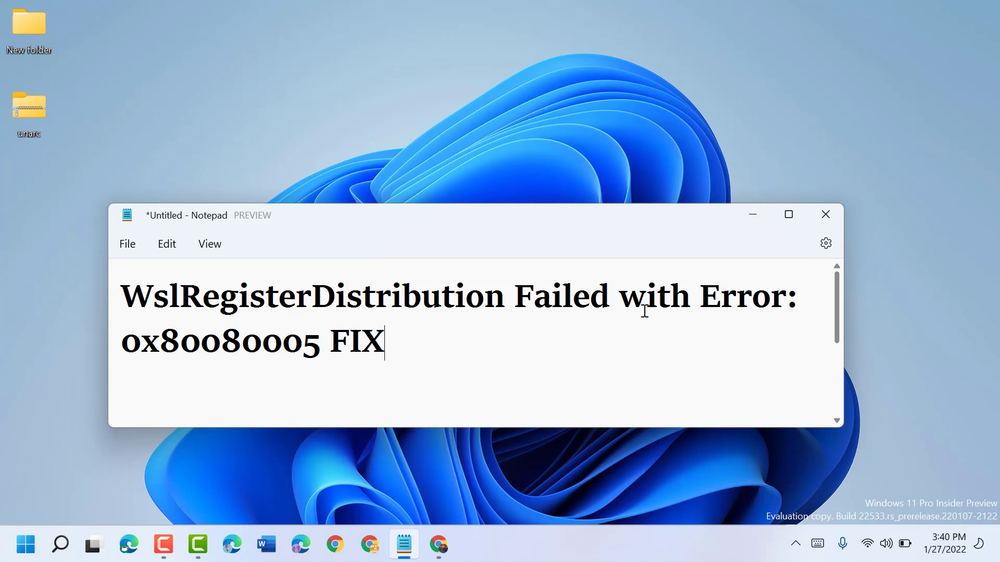
mouse_move(616, 347)
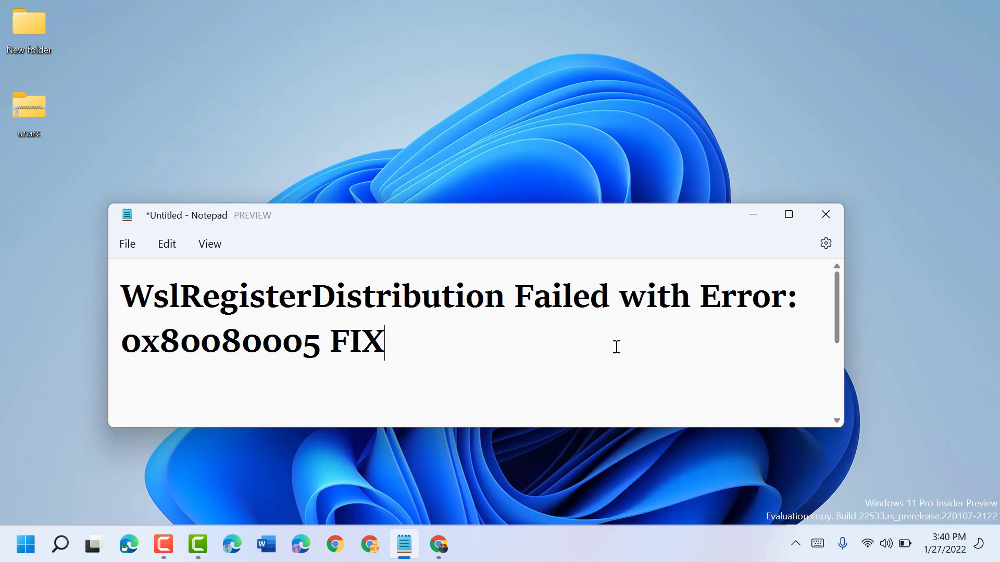
mouse_move(195, 518)
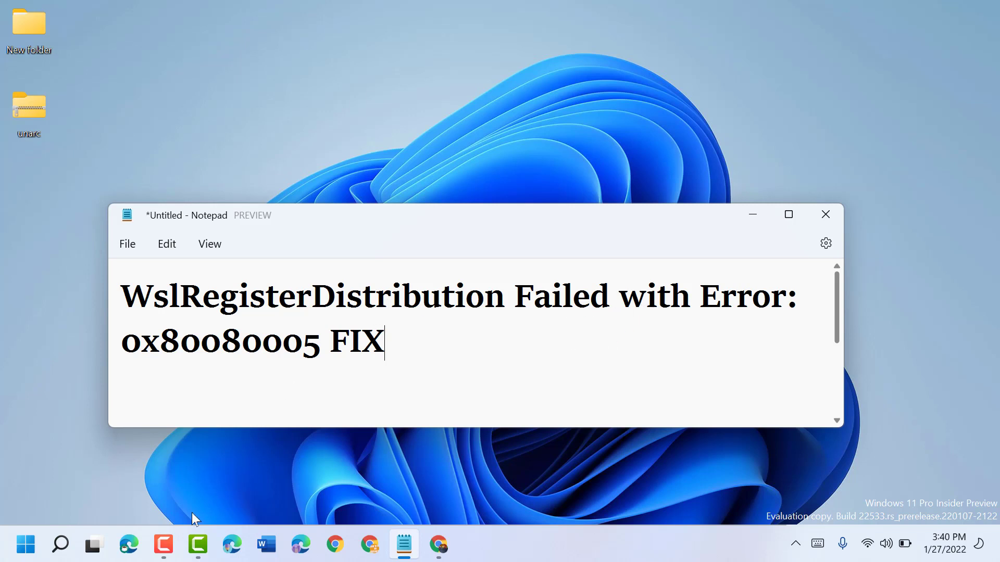